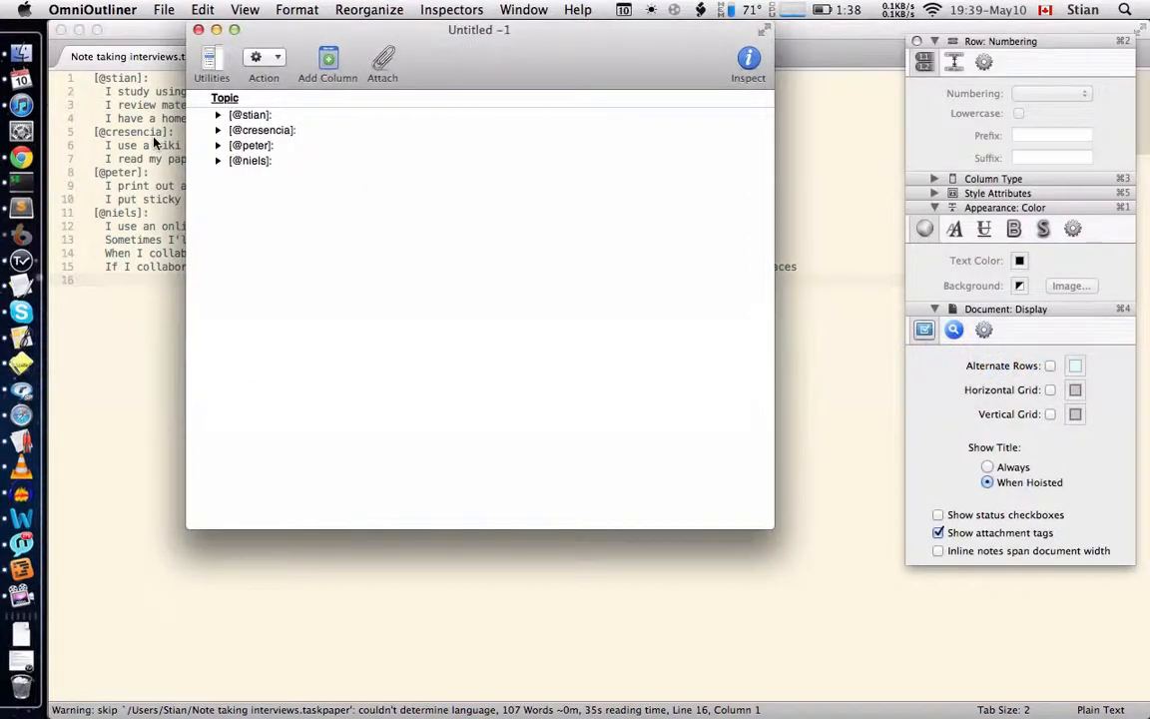
{"action": "left_click", "coordinate": [217, 130]}
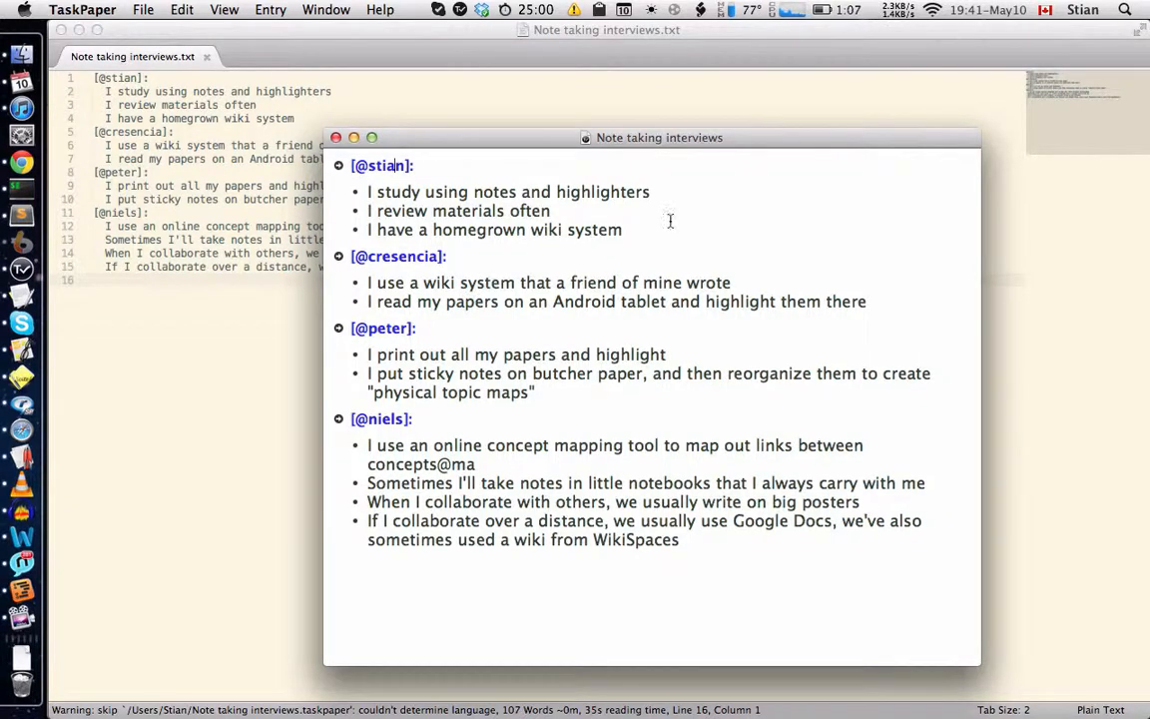
{"action": "mouse_move", "coordinate": [671, 220]}
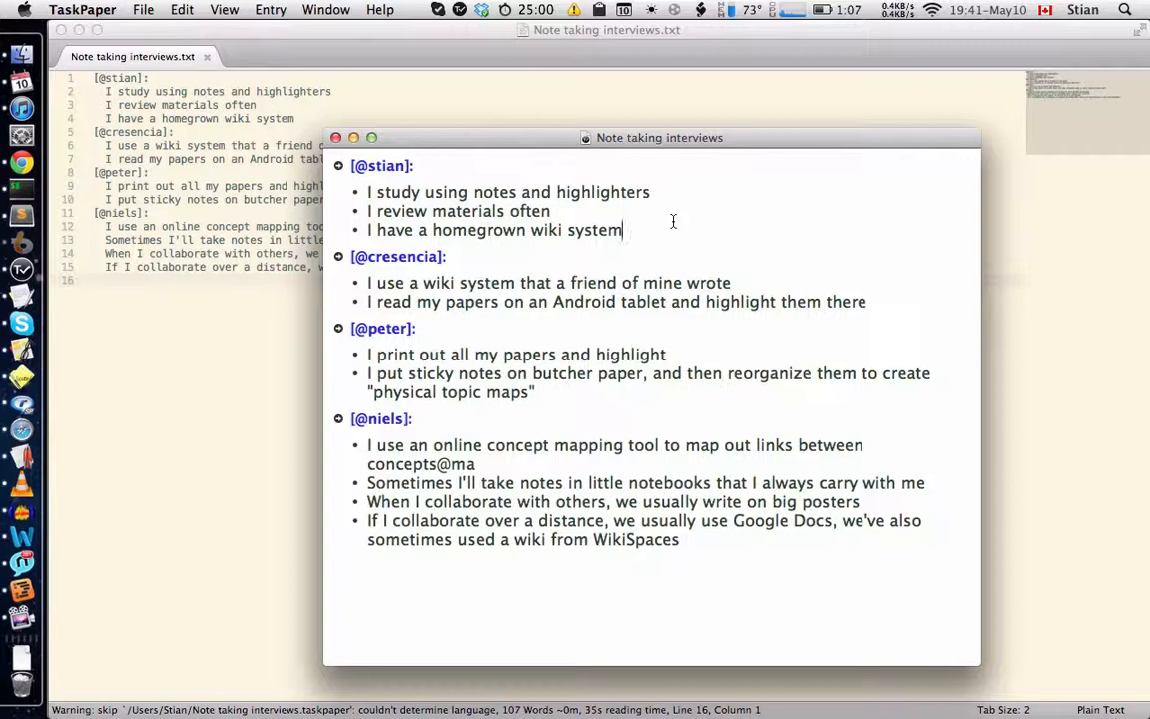
{"action": "type", "text": "@w"}
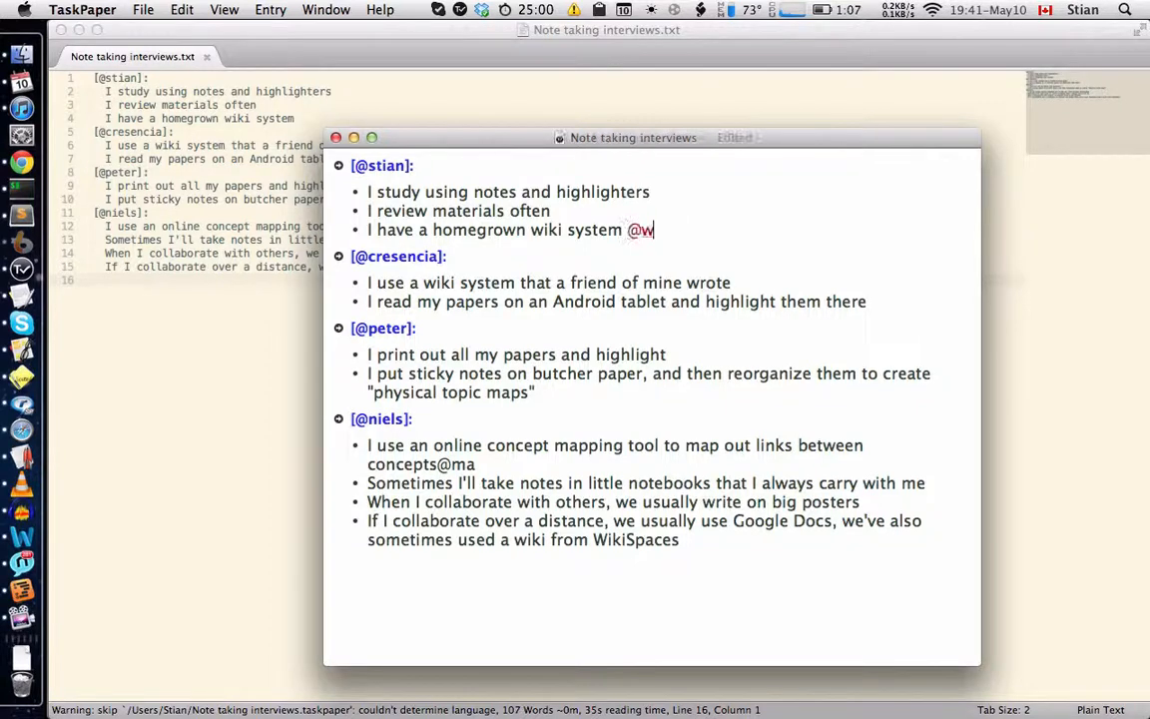
{"action": "type", "text": "iki"}
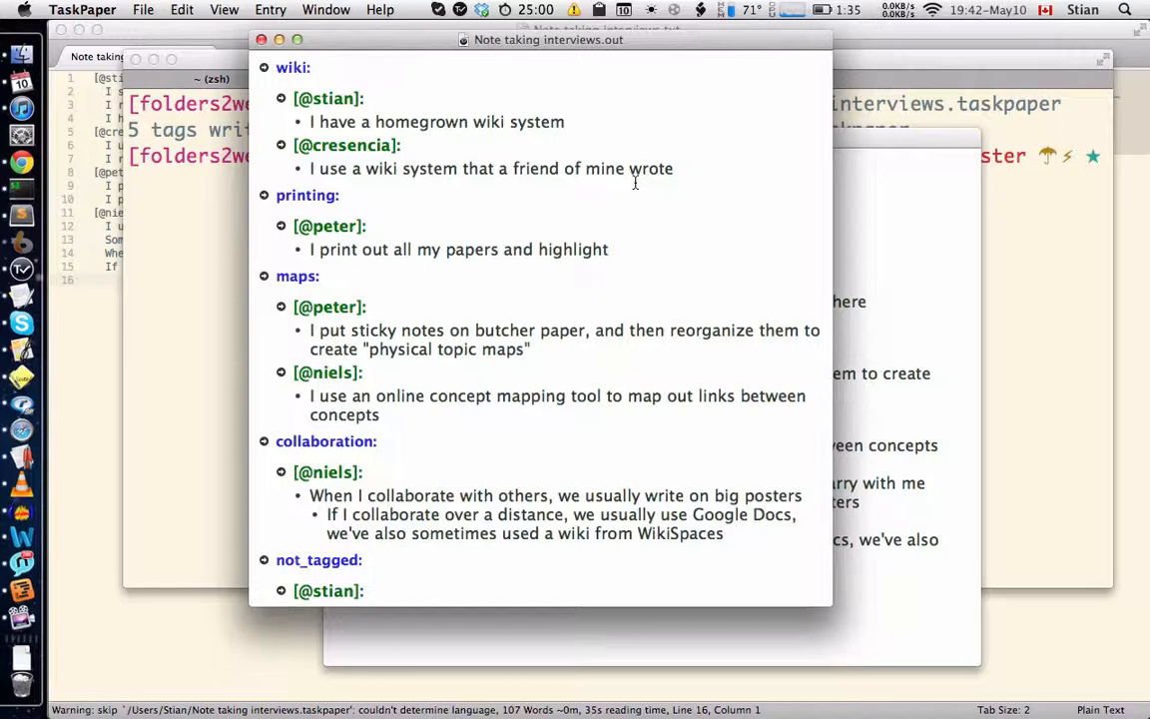
- Scroll through the tag sections of Note taking interviews.out
{"action": "scroll", "scroll_direction": "down", "scroll_amount": 3}
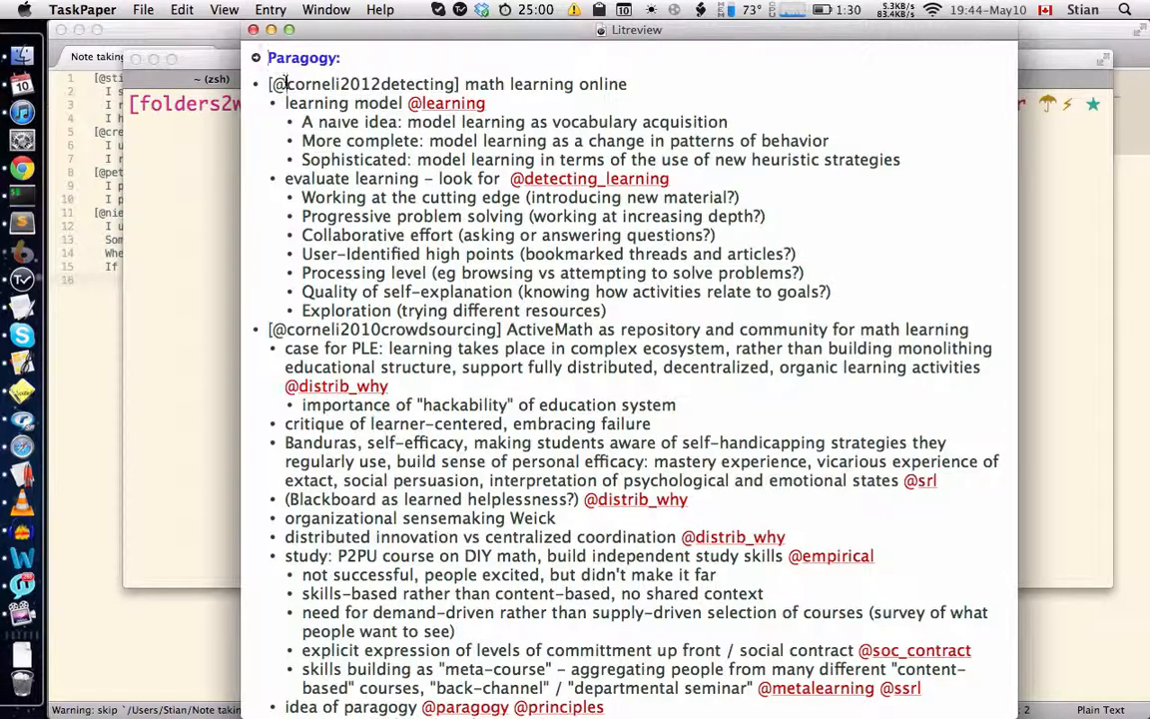
- Open Litreview and move down to the David & Sumara notes
{"action": "double_click", "coordinate": [340, 84]}
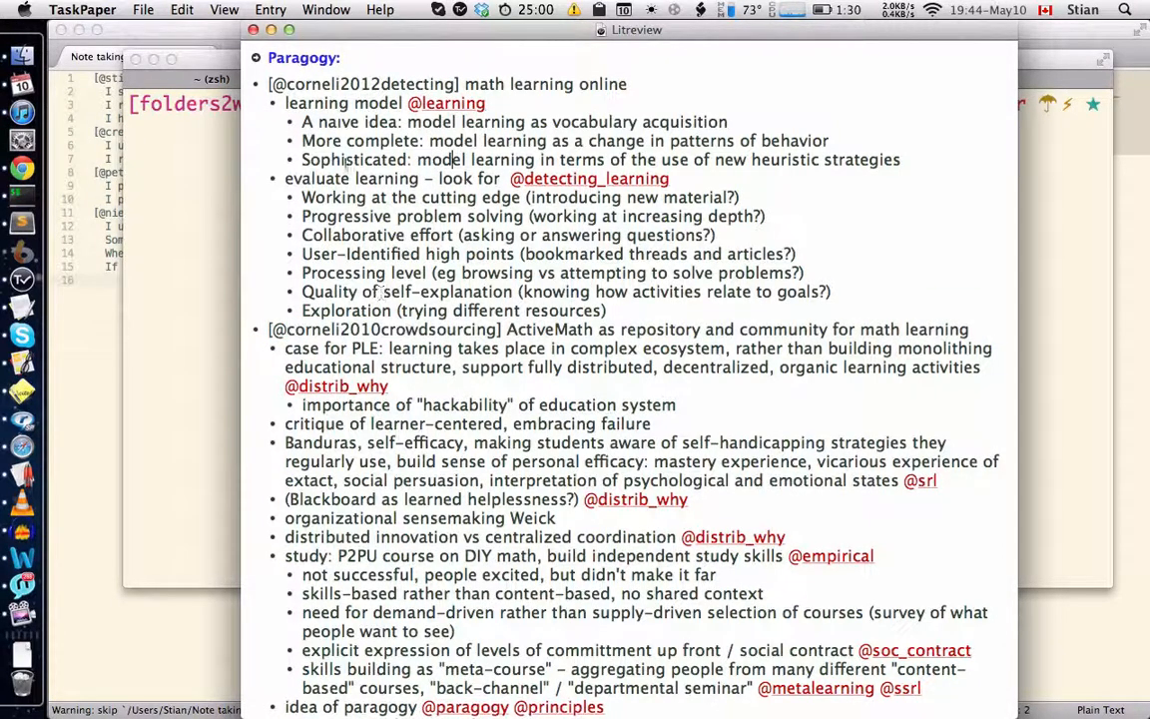
{"action": "mouse_move", "coordinate": [422, 108]}
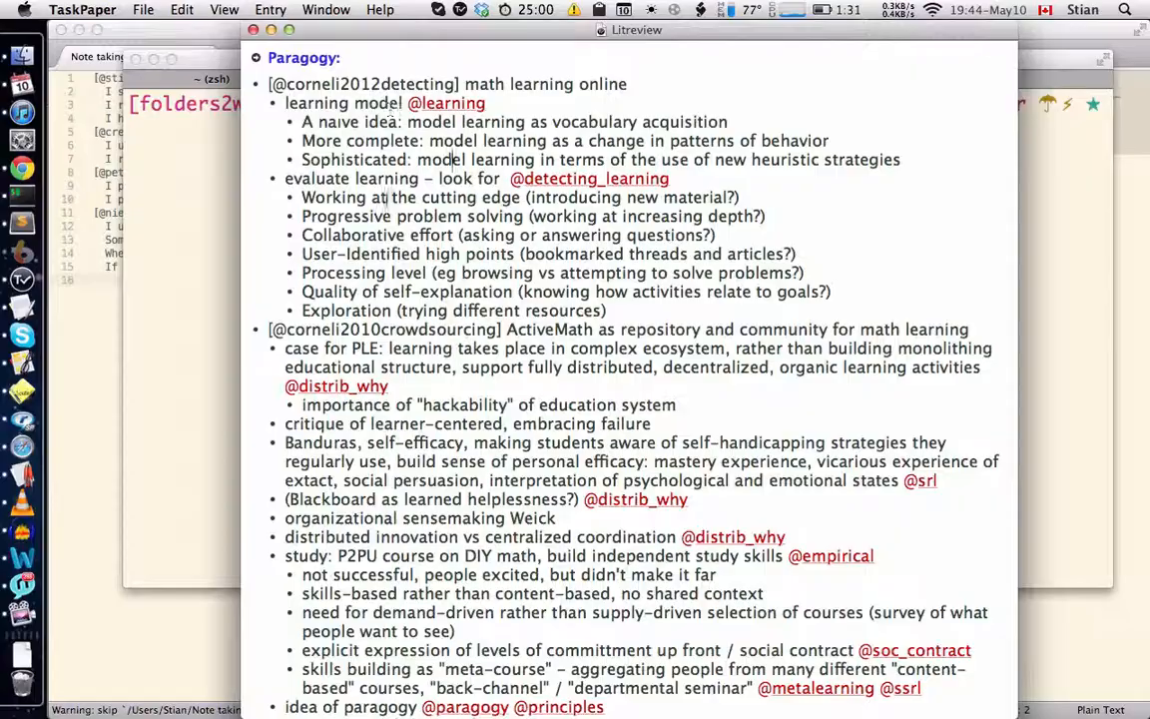
{"action": "scroll", "scroll_direction": "down", "scroll_amount": 3}
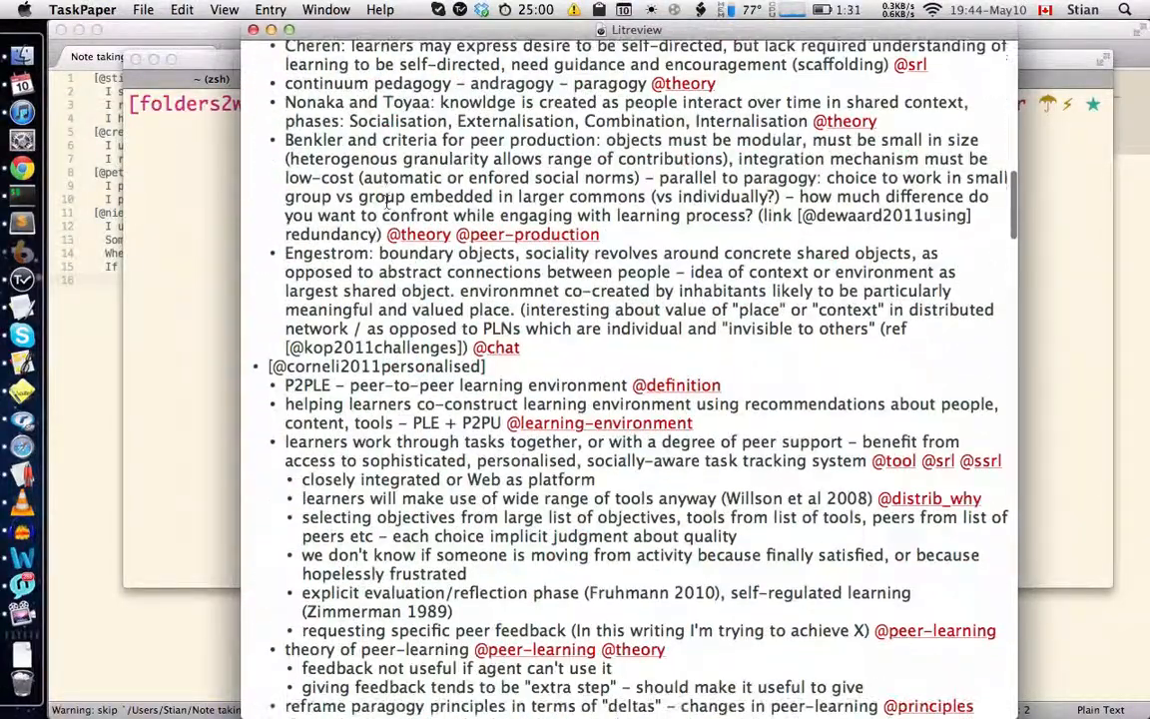
{"action": "scroll", "scroll_direction": "down", "scroll_amount": 3}
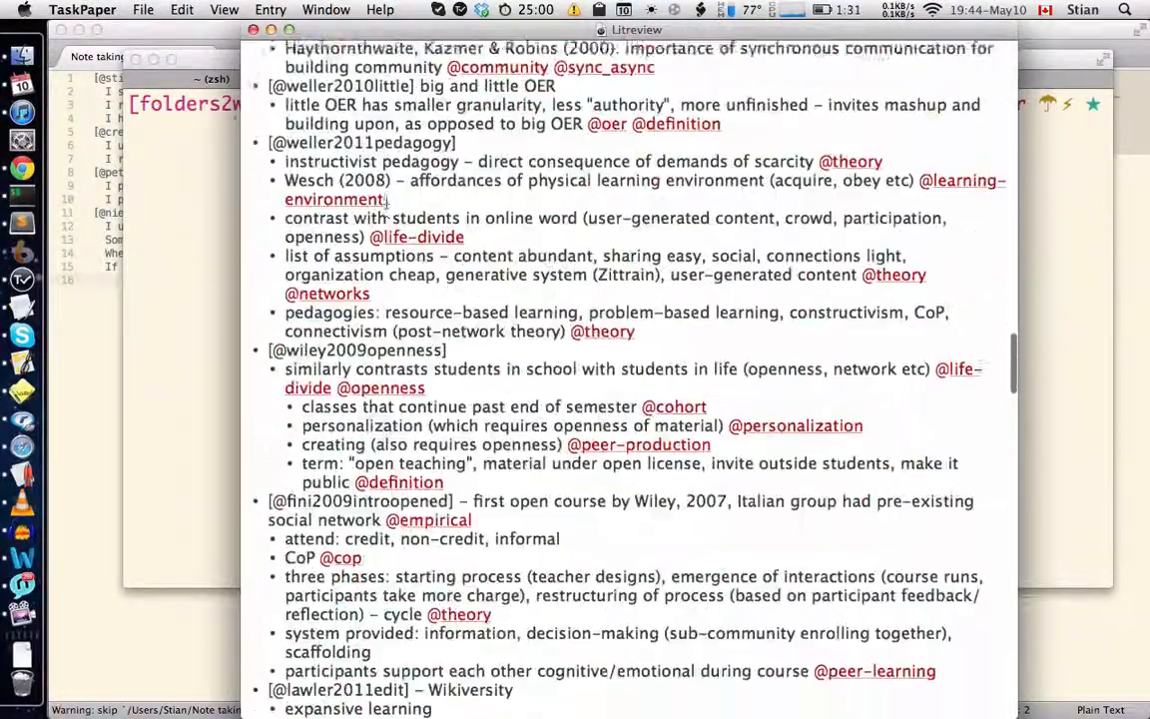
{"action": "scroll", "scroll_direction": "down", "scroll_amount": 3}
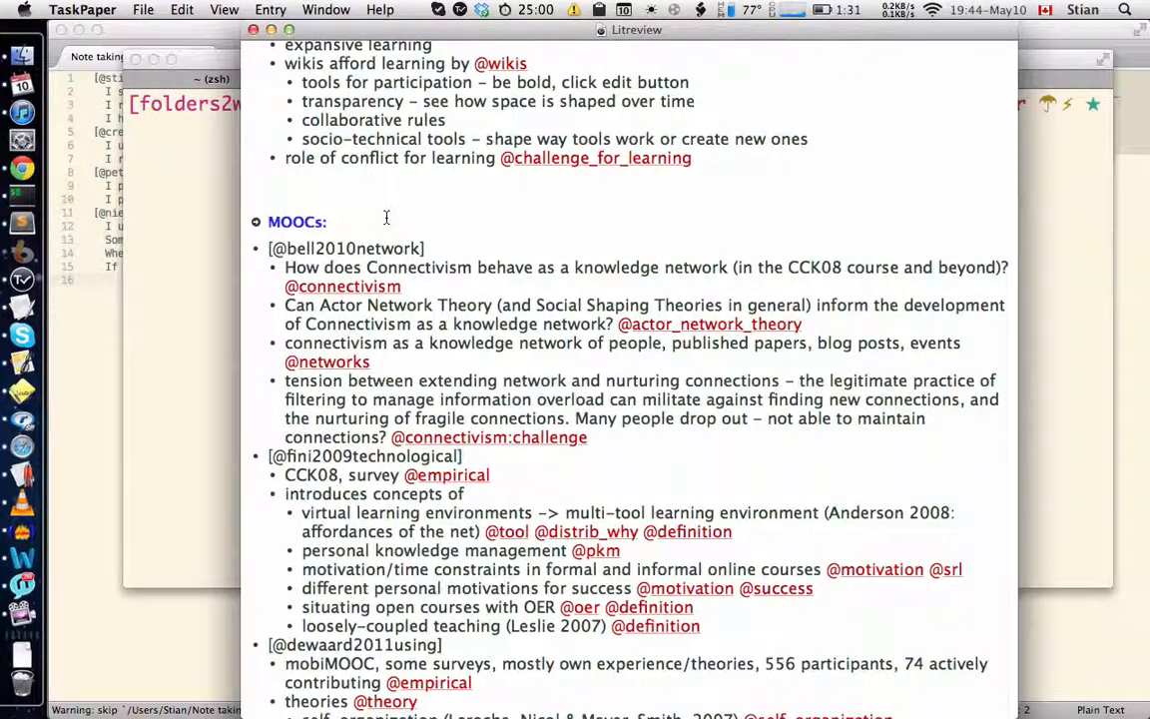
{"action": "scroll", "scroll_direction": "down", "scroll_amount": 3}
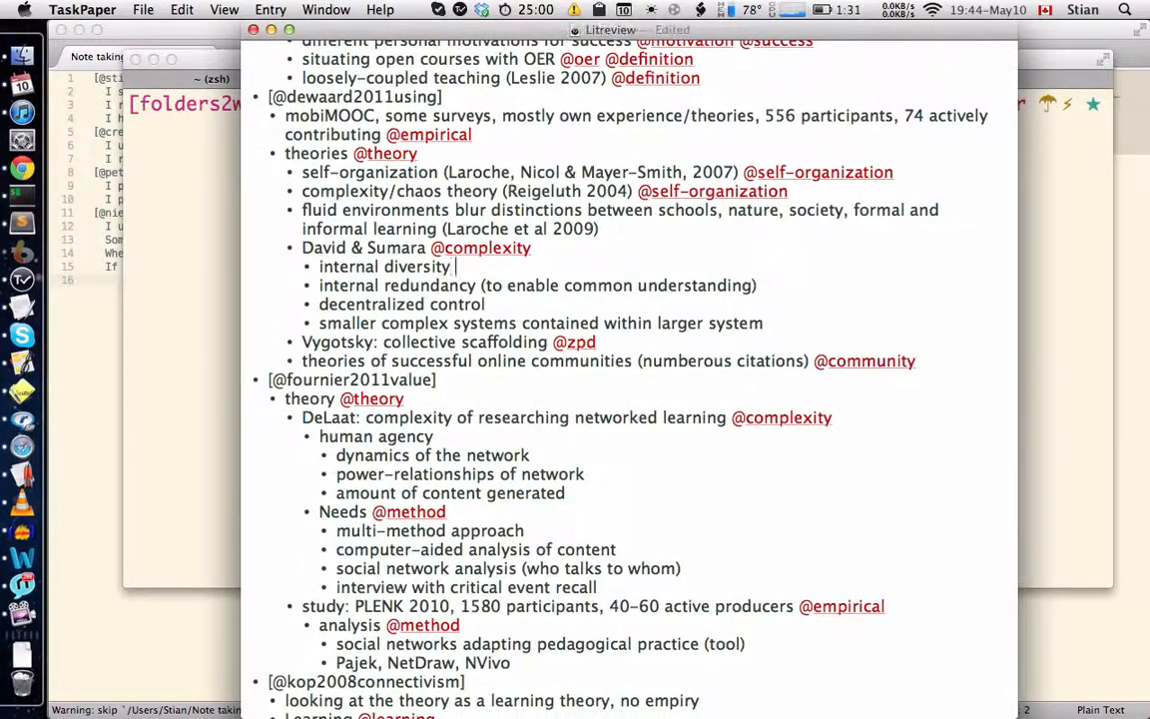
{"action": "type", "text": "@com"}
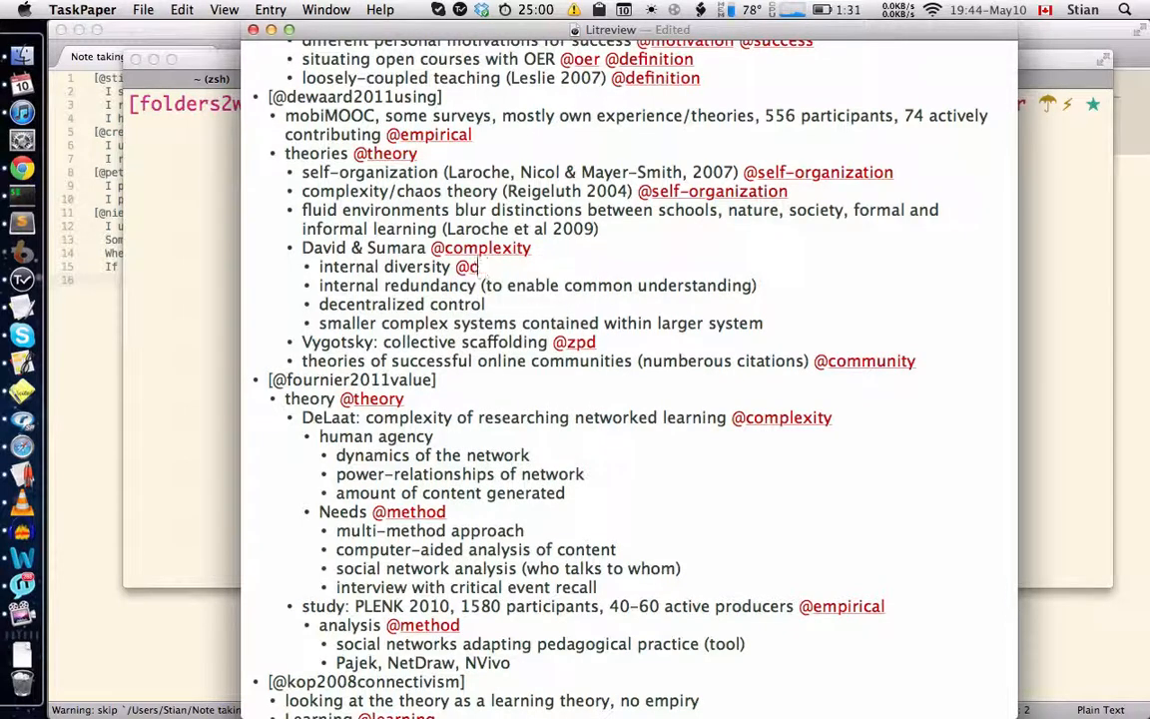
{"action": "key", "text": "backspace"}
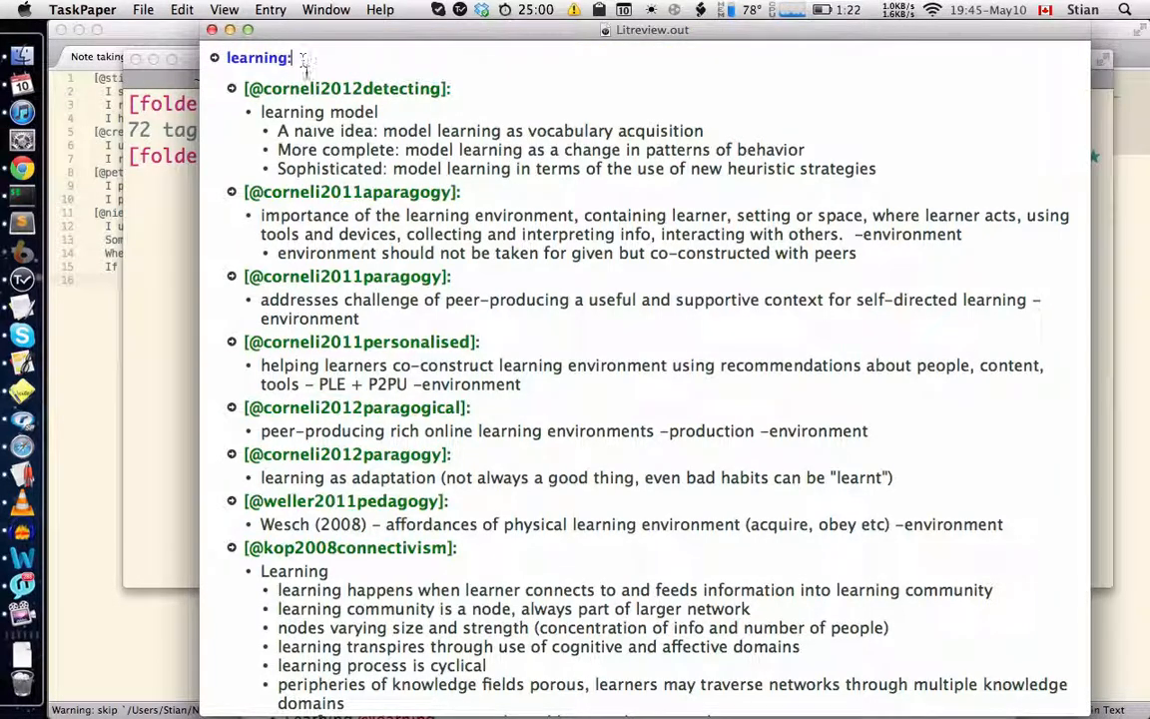
- Scroll Litreview.out through the tag sections down to the not_tagged group
{"action": "scroll", "scroll_direction": "down", "scroll_amount": 3}
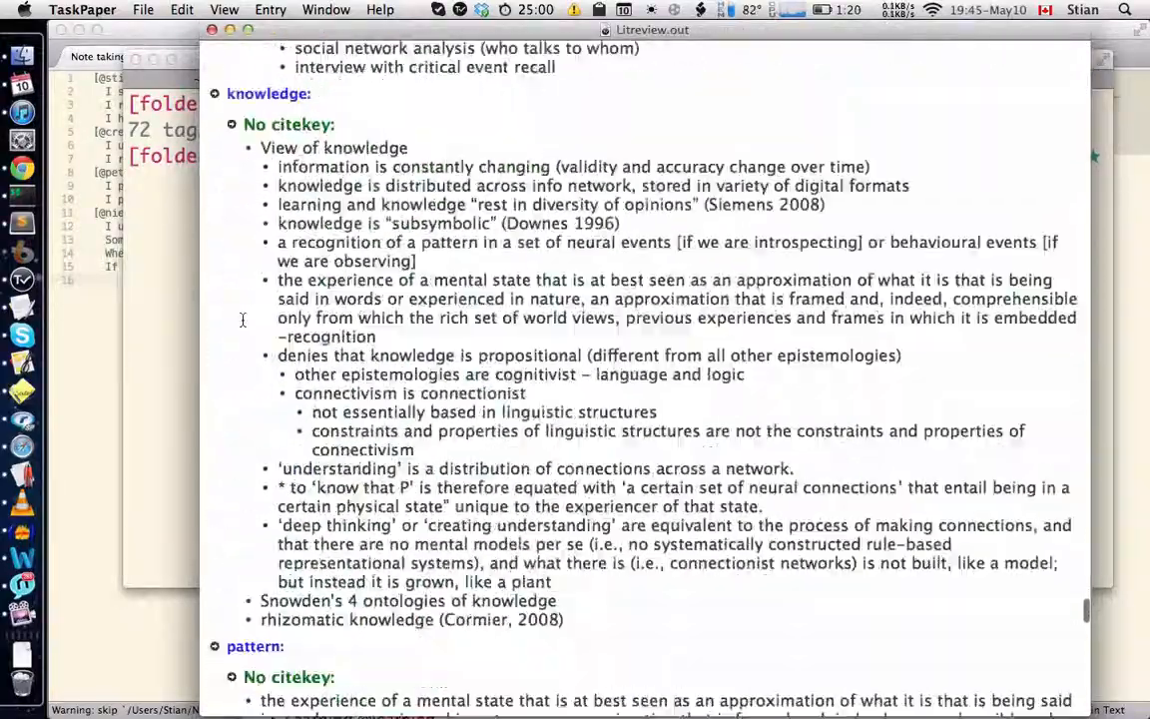
{"action": "scroll", "scroll_direction": "down", "scroll_amount": 3}
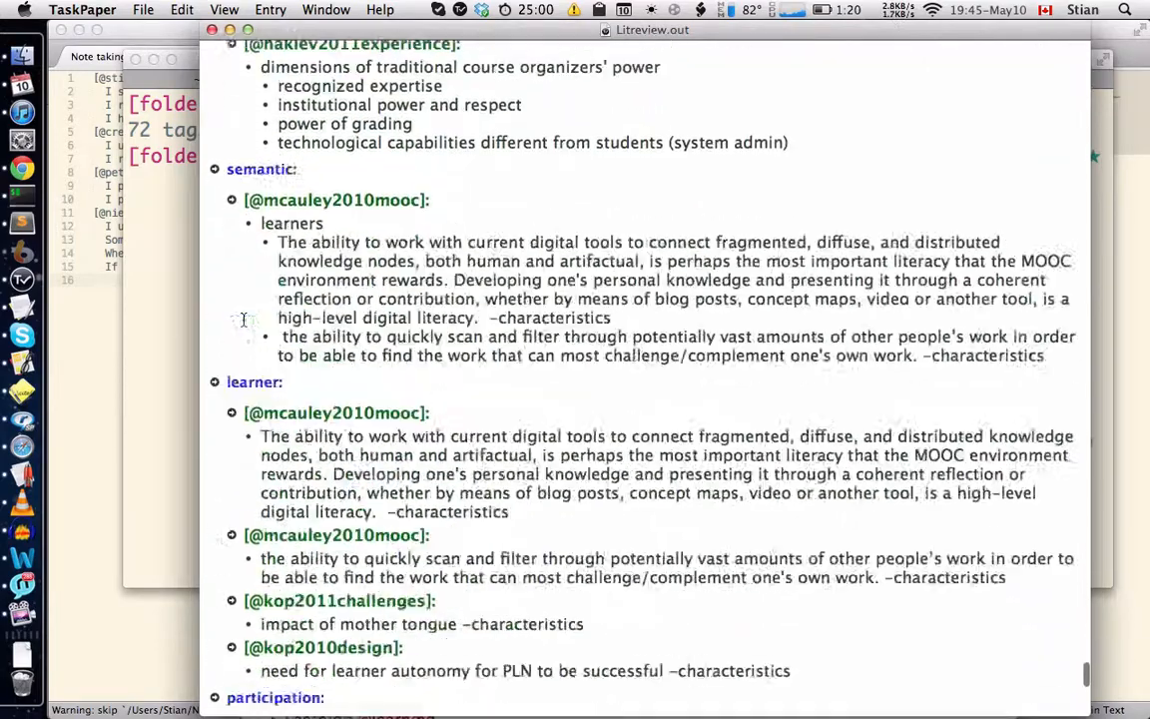
{"action": "scroll", "scroll_direction": "down", "scroll_amount": 3}
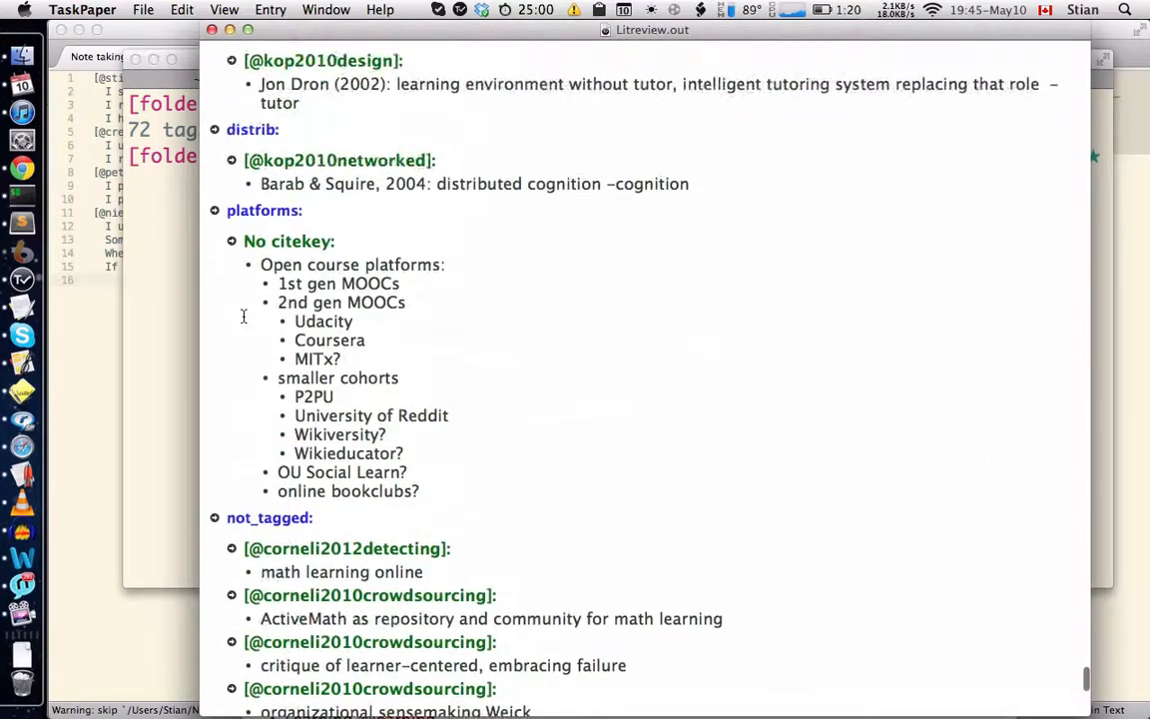
{"action": "scroll", "scroll_direction": "down", "scroll_amount": 3}
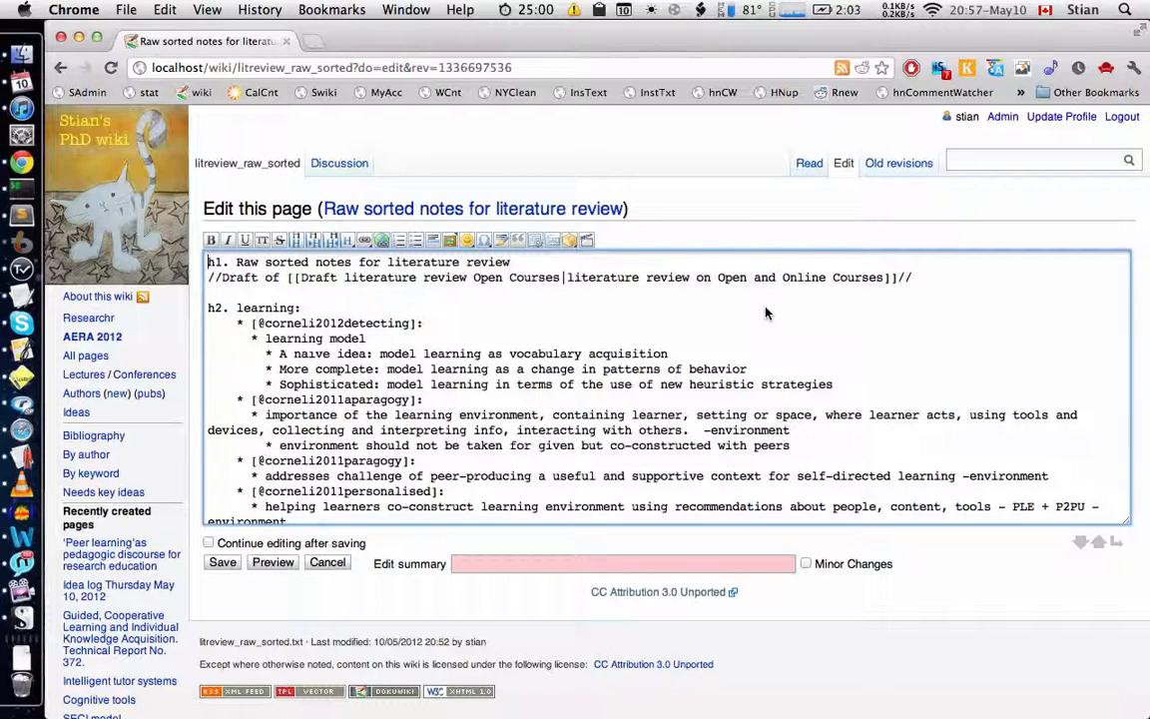
{"action": "mouse_move", "coordinate": [585, 350]}
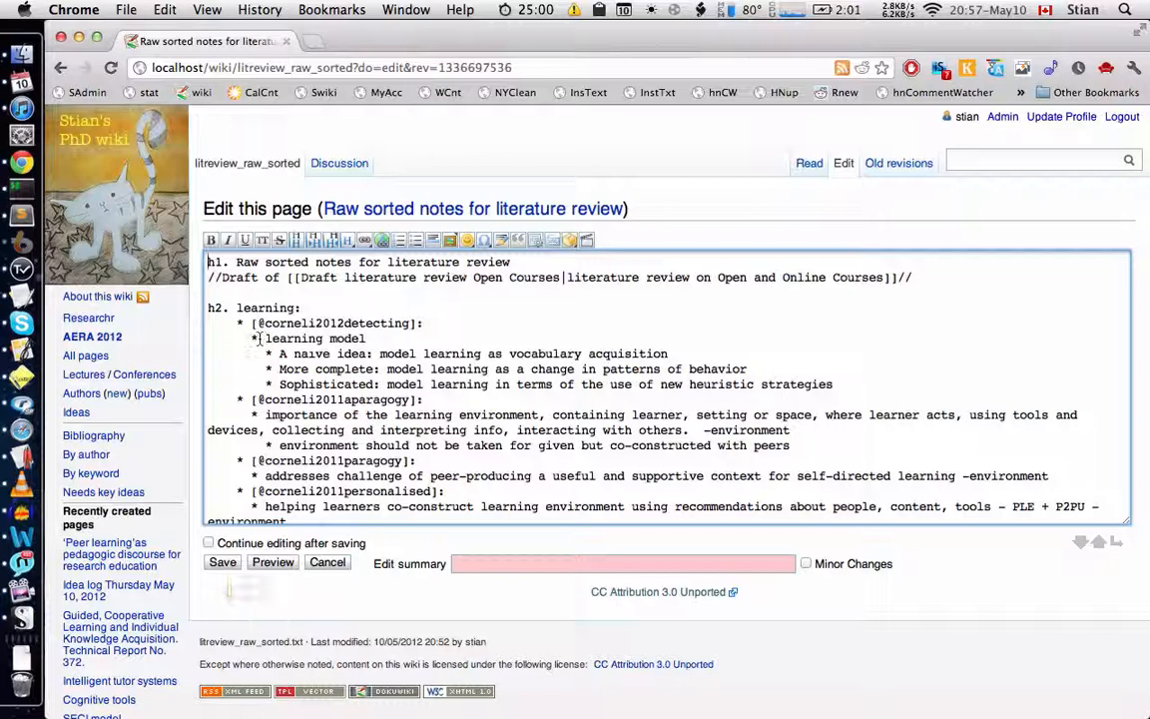
- Select the corneli2012detecting key and save the Raw sorted notes page
{"action": "double_click", "coordinate": [336, 323]}
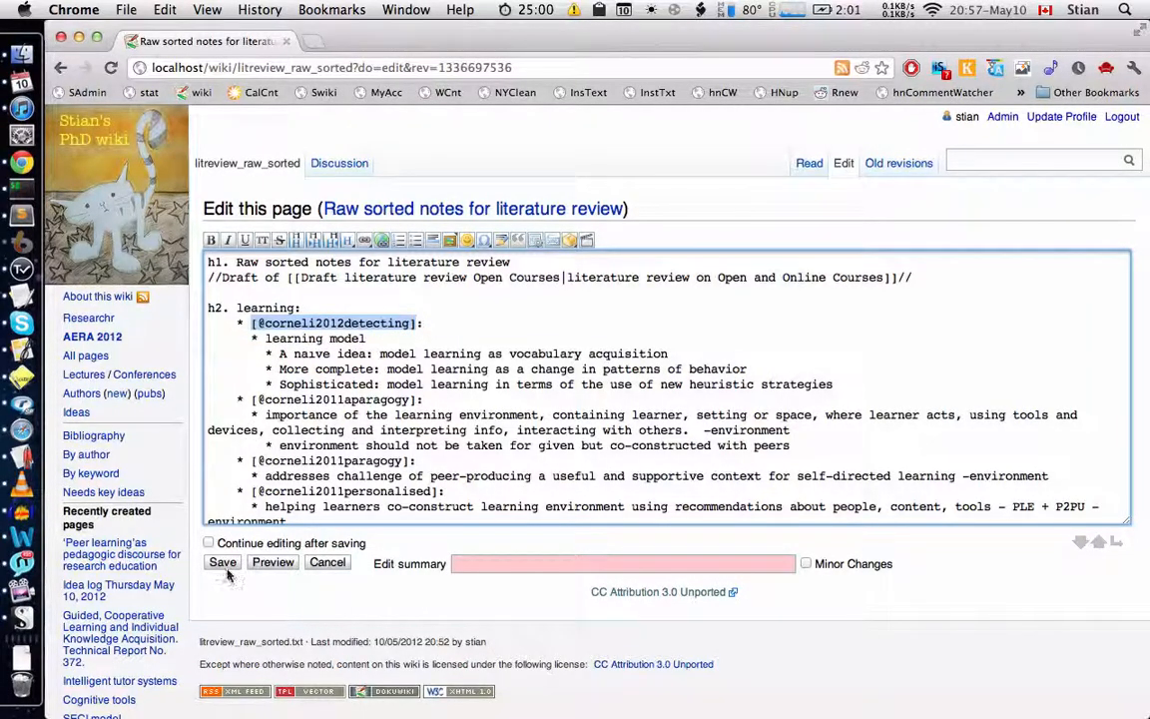
{"action": "left_click", "coordinate": [221, 561]}
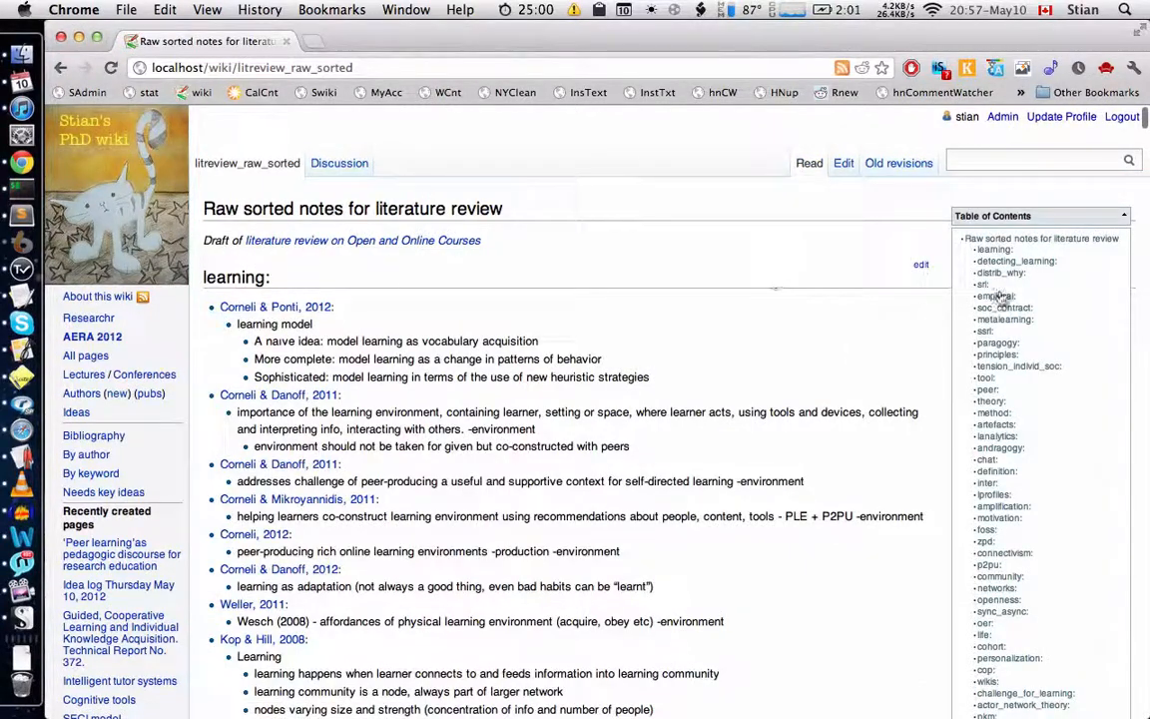
{"action": "mouse_move", "coordinate": [548, 356]}
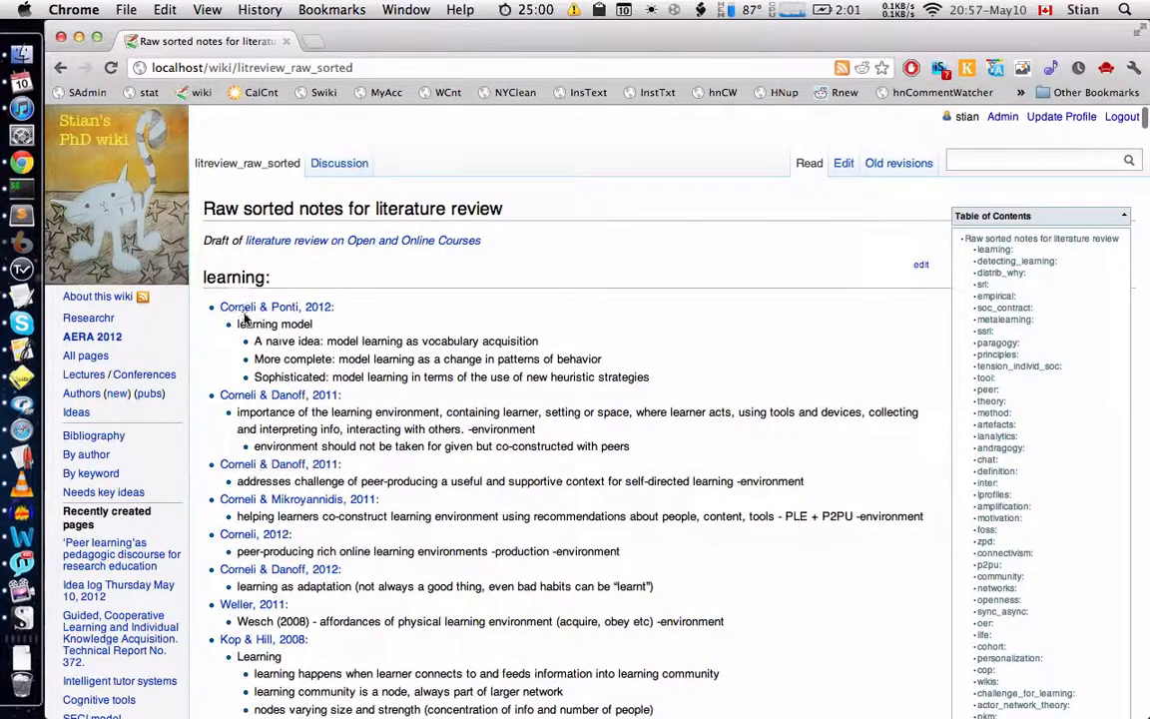
{"action": "mouse_move", "coordinate": [247, 312]}
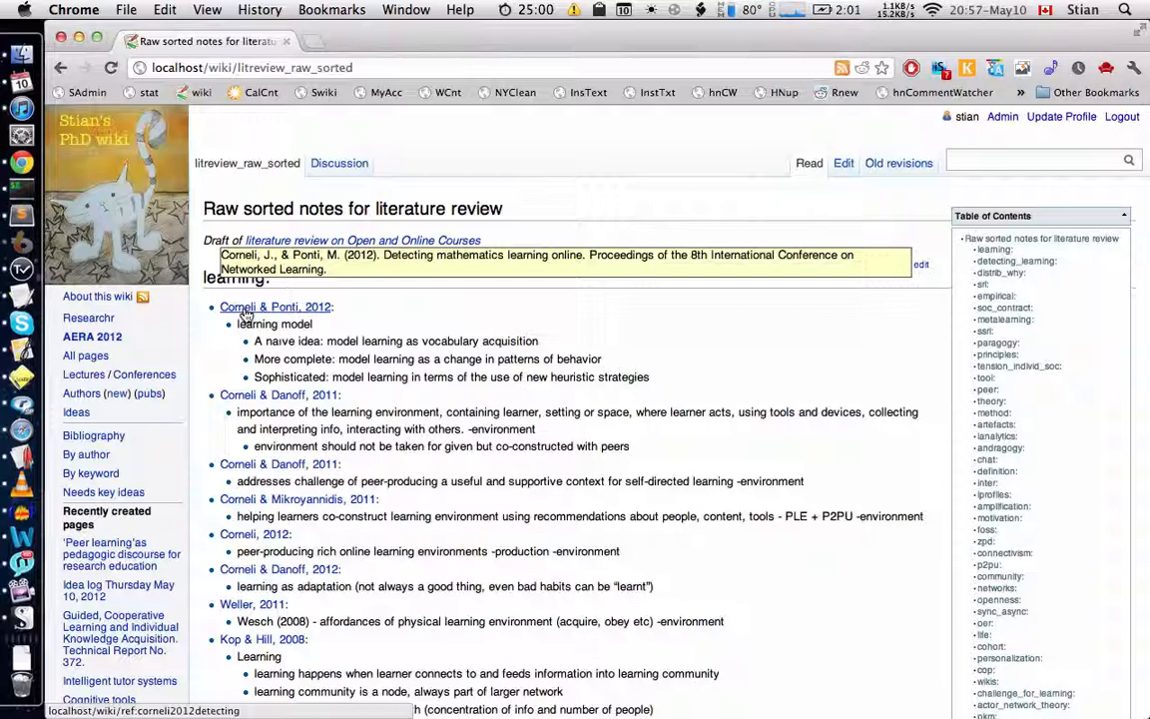
- Open the ref:corneli2012detecting page from the Corneli & Ponti, 2012 link
{"action": "left_click", "coordinate": [275, 307]}
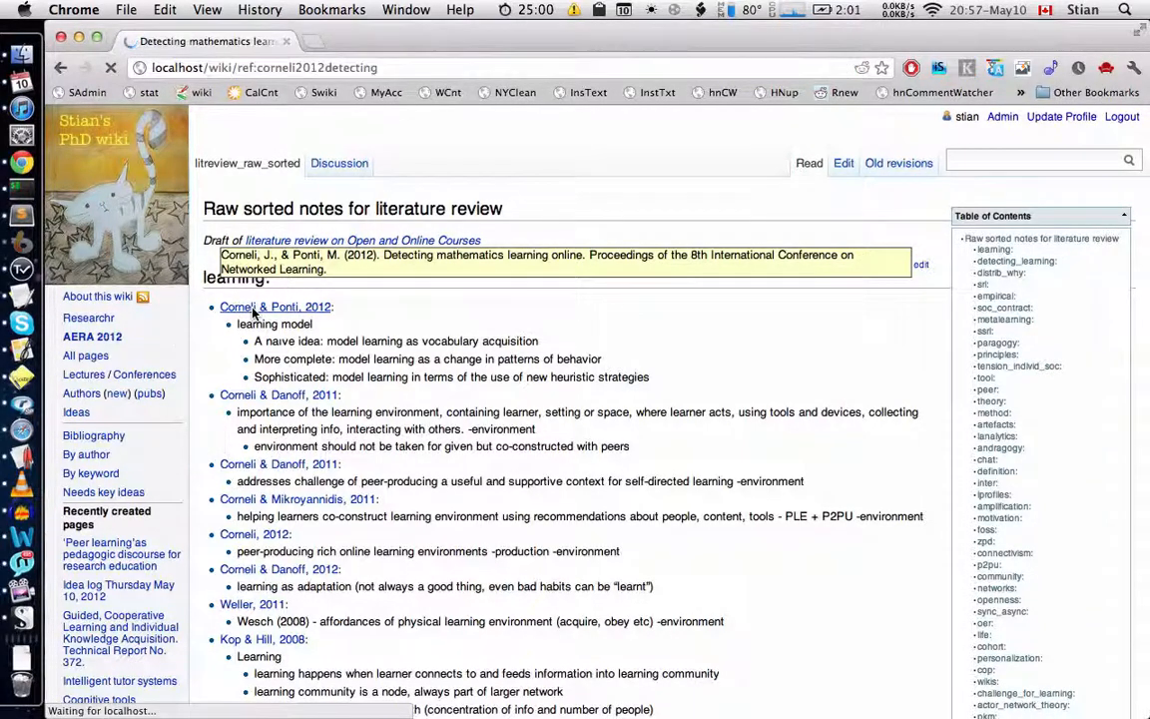
{"action": "left_click", "coordinate": [276, 308]}
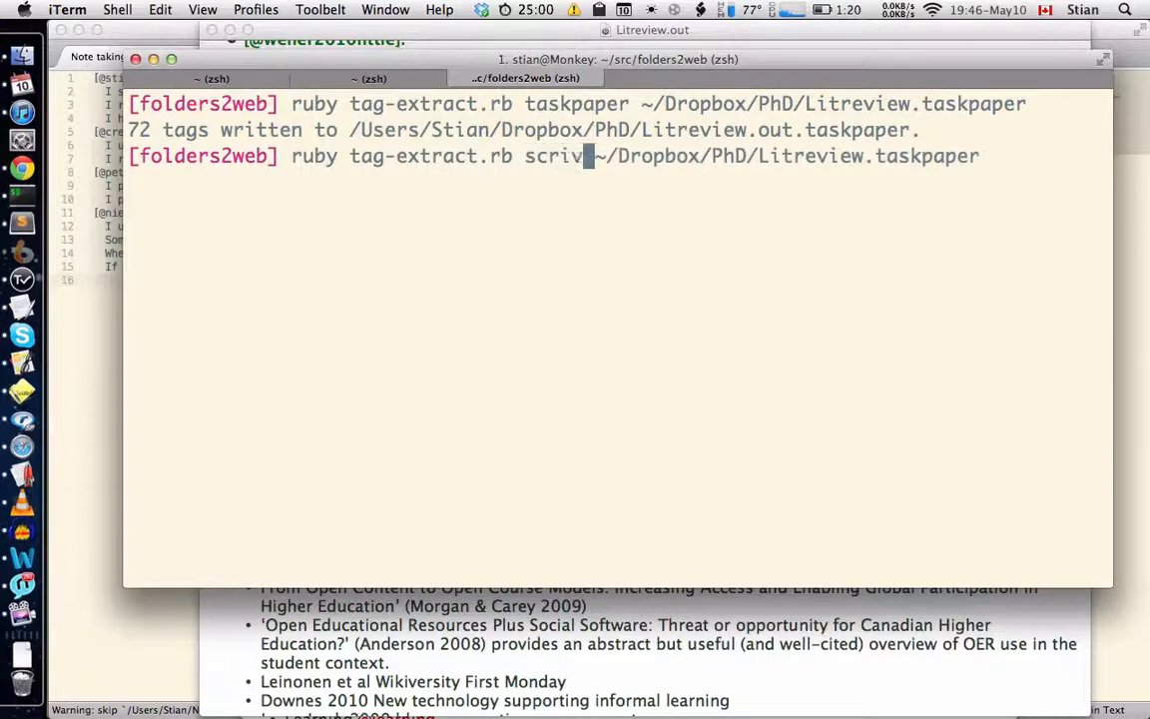
- Run ruby tag-extract.rb scrivener on ~/Dropbox/PhD/Litreview.taskpaper
{"action": "type", "text": "ener"}
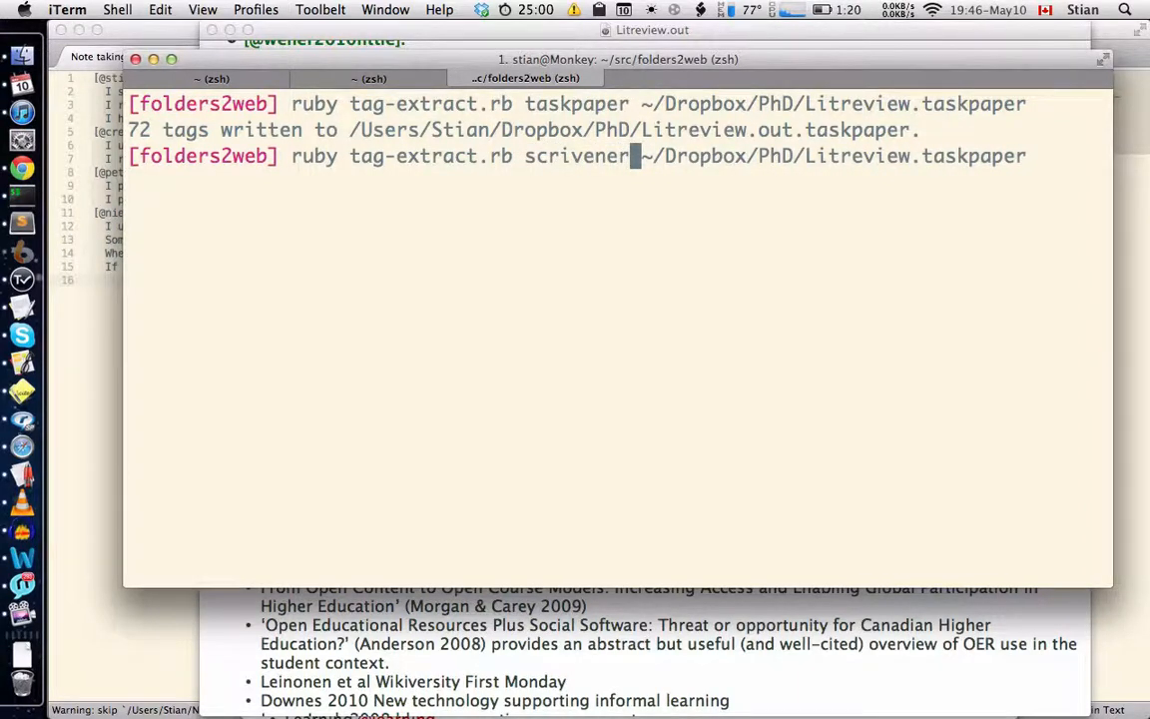
{"action": "key", "text": "Return"}
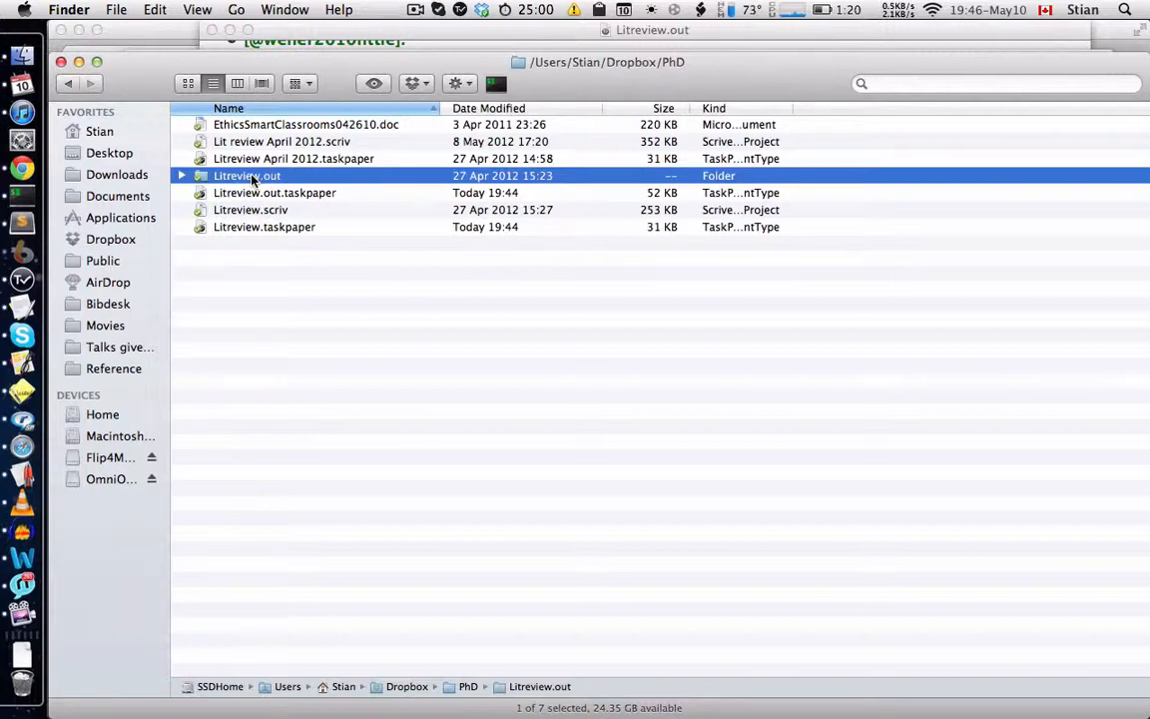
- Open the Litreview.out folder and review the aggregation.txt preview
{"action": "double_click", "coordinate": [248, 176]}
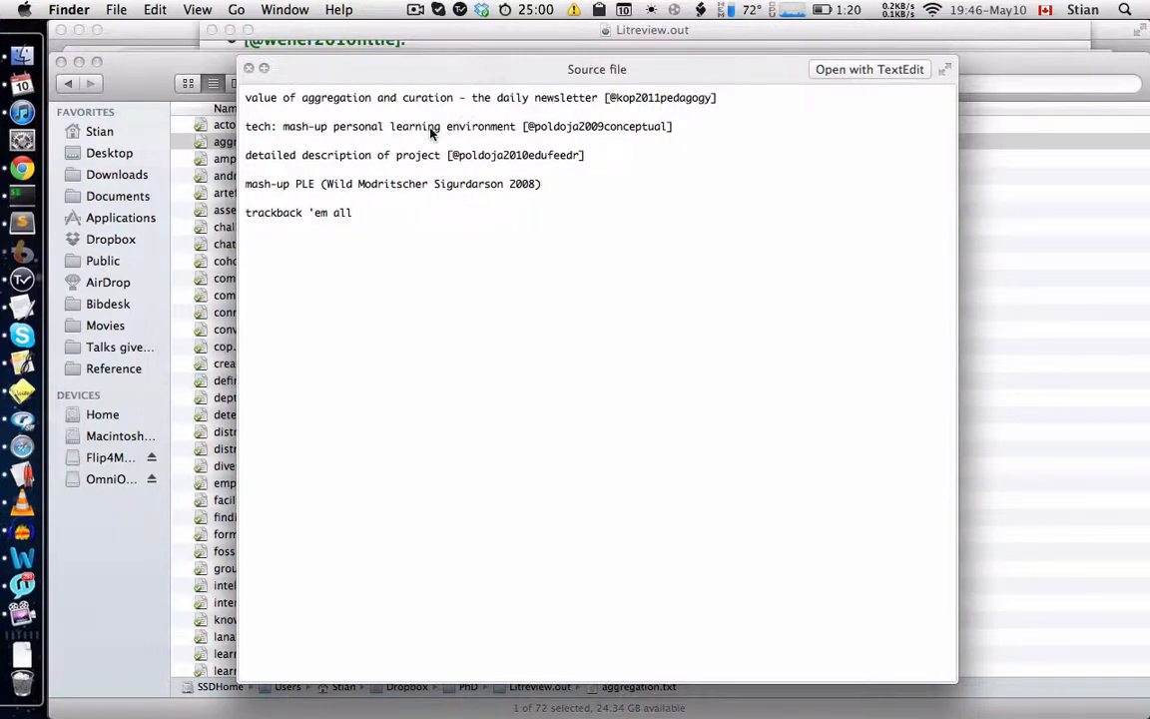
{"action": "mouse_move", "coordinate": [362, 218]}
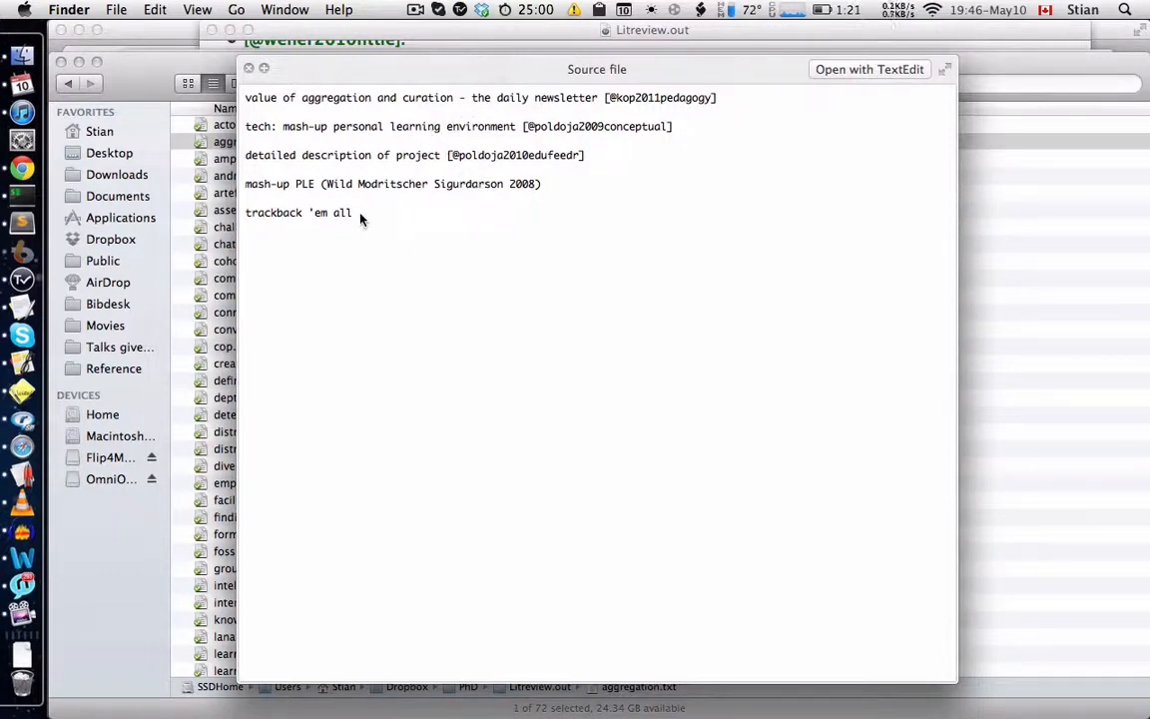
{"action": "mouse_move", "coordinate": [470, 156]}
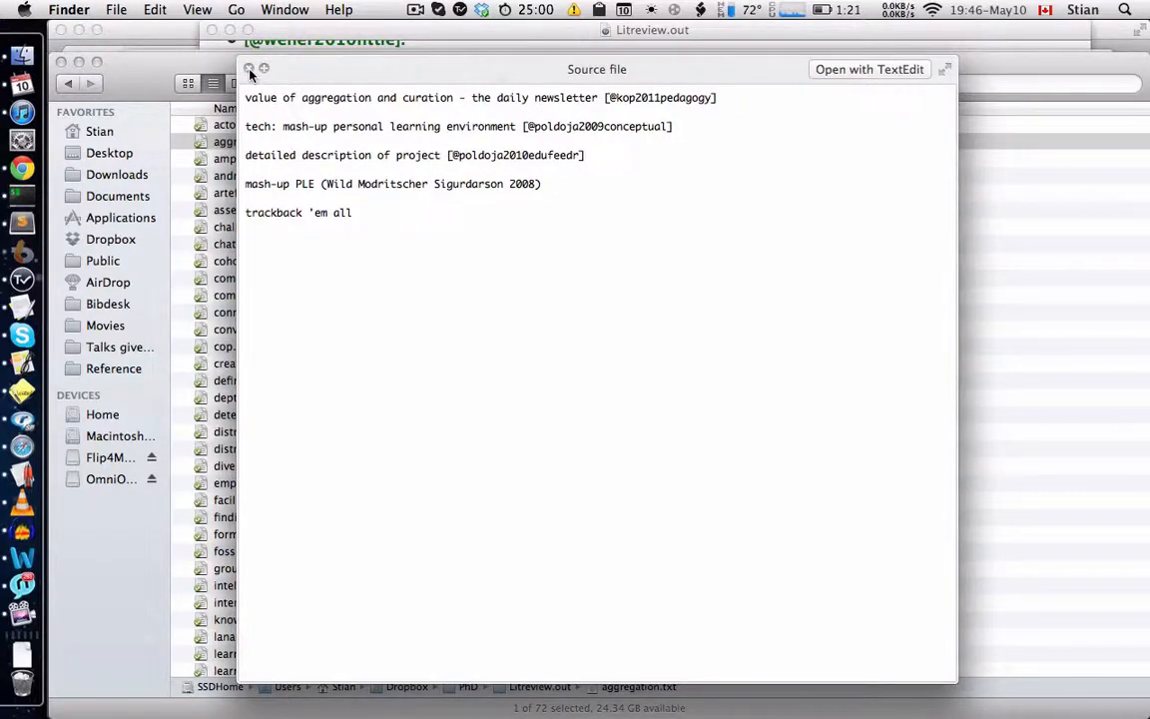
{"action": "left_click", "coordinate": [250, 68]}
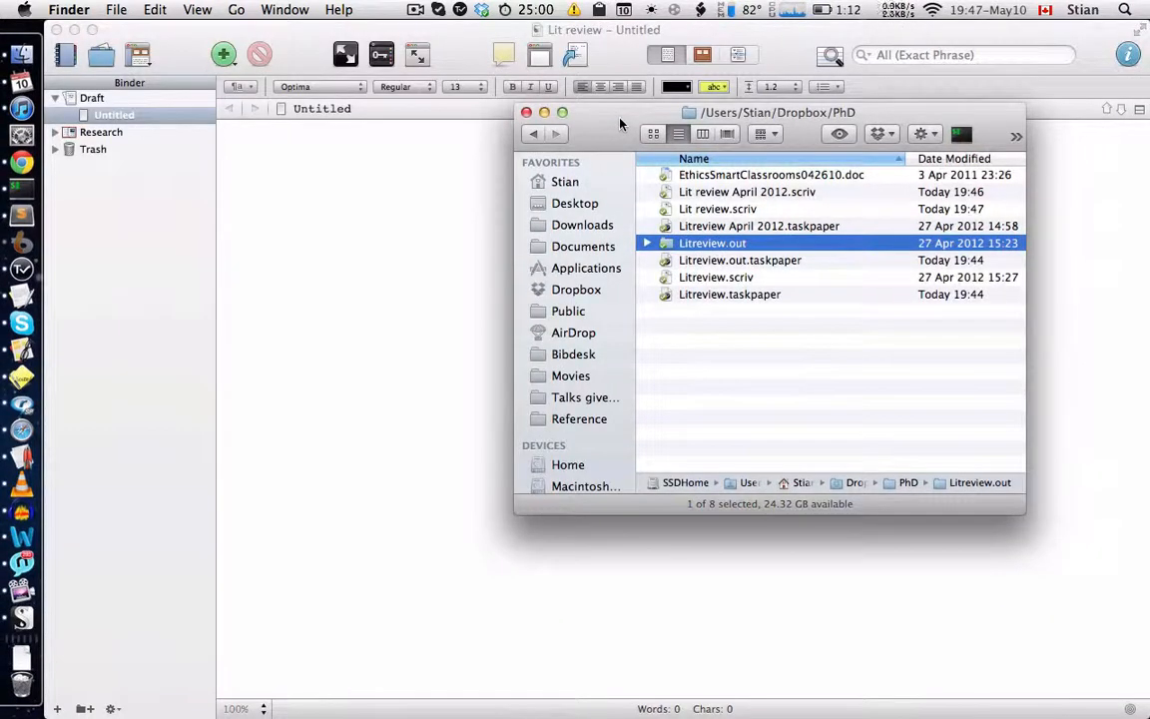
{"action": "mouse_move", "coordinate": [671, 200]}
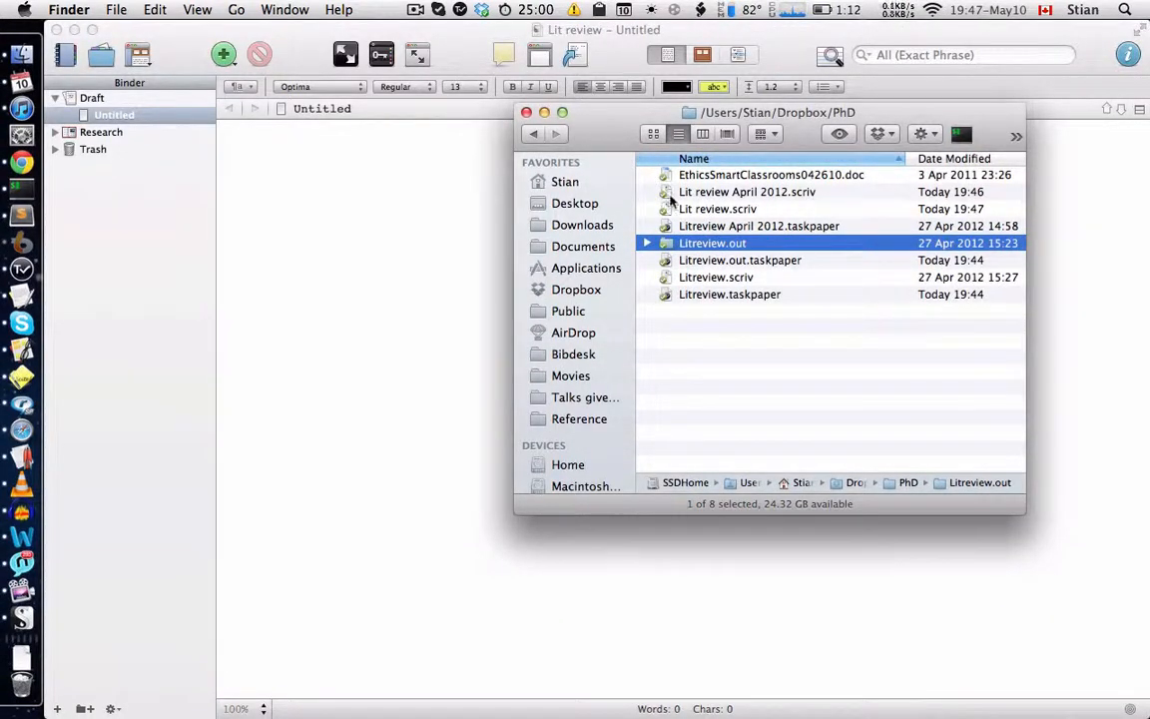
- Drag Litreview.out from Finder into the Research folder of the Binder
{"action": "left_click_drag", "start_coordinate": [711, 244], "coordinate": [295, 160]}
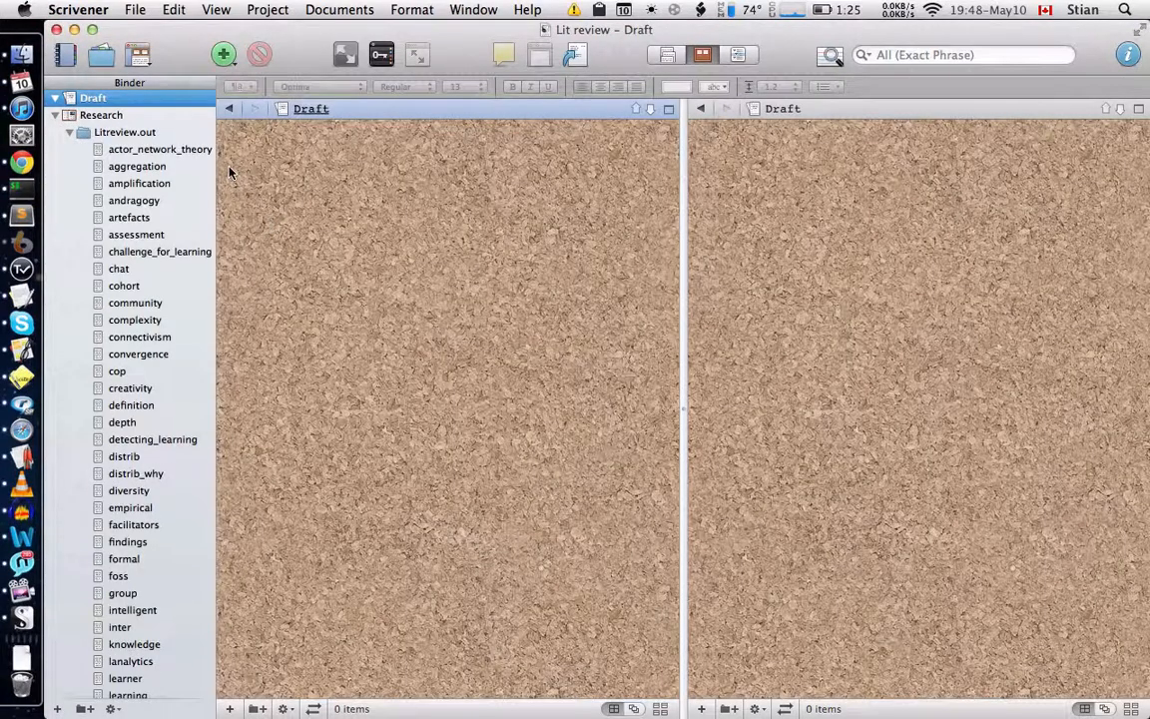
- Add a Connectivism draft document and show the connectivism research note beside it
{"action": "left_click", "coordinate": [223, 54]}
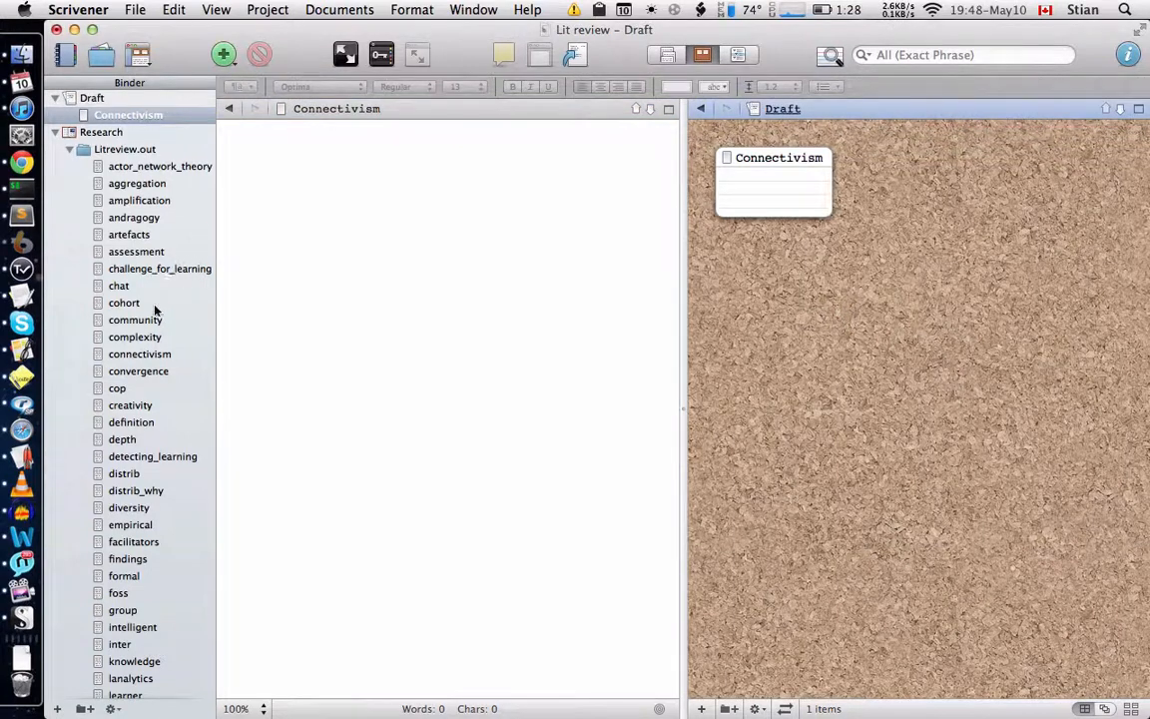
{"action": "left_click", "coordinate": [140, 354]}
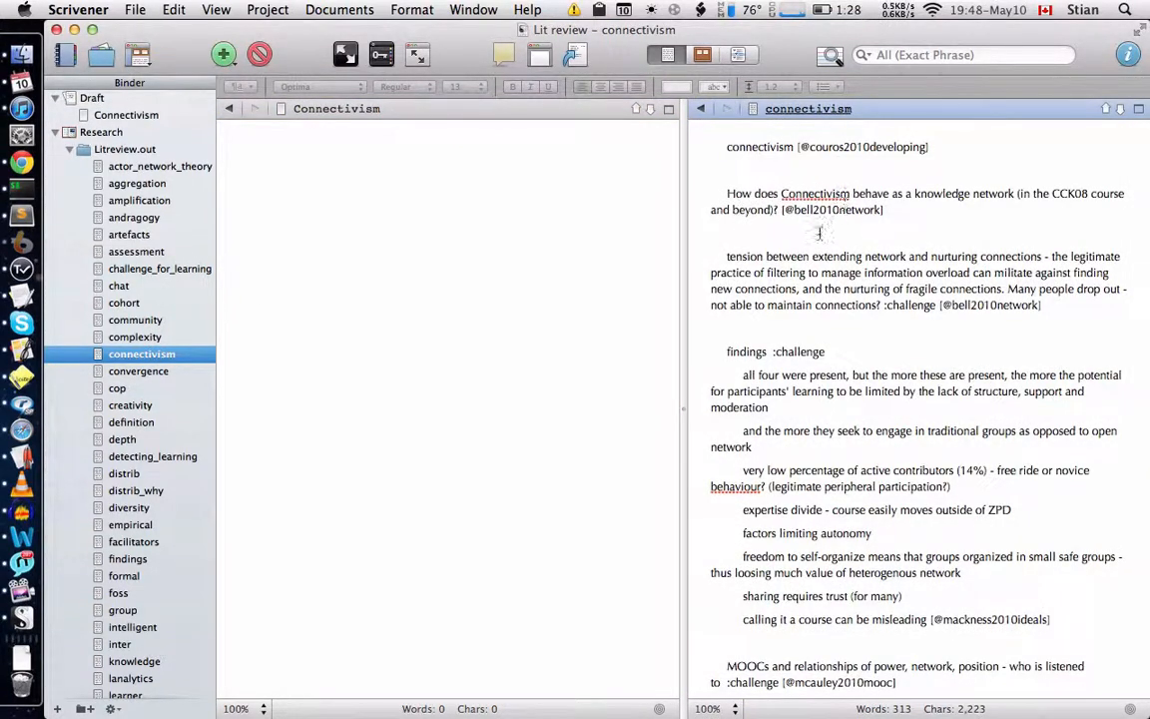
{"action": "scroll", "scroll_direction": "down", "scroll_amount": 3}
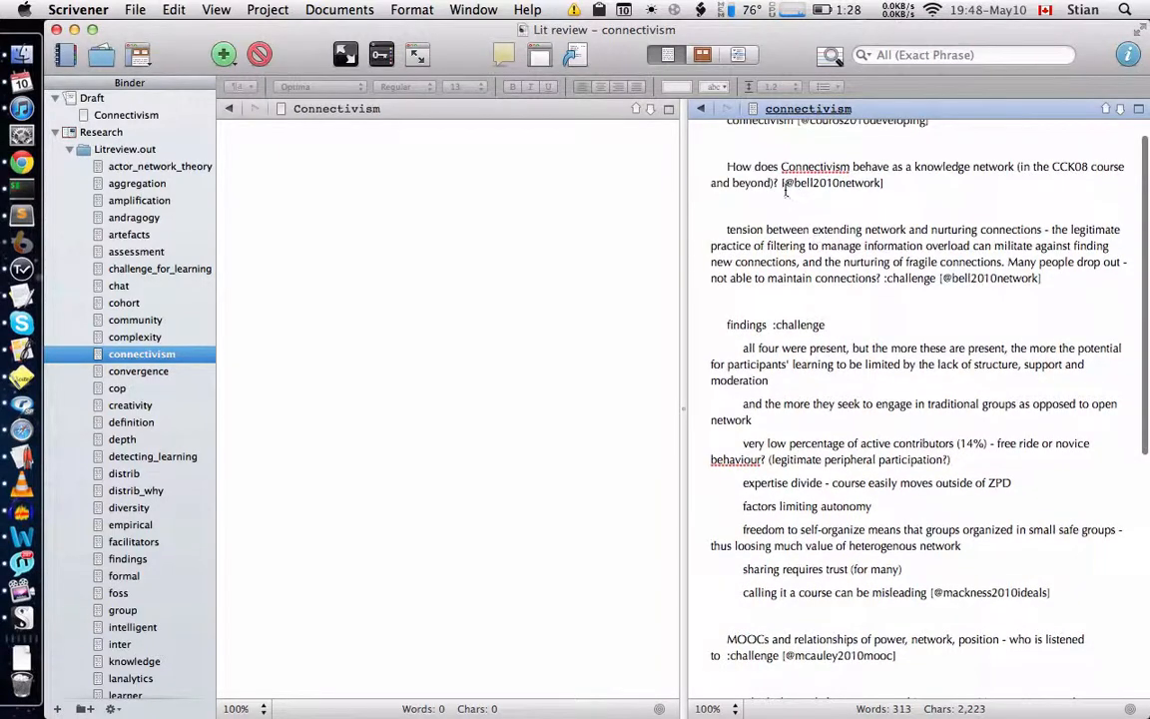